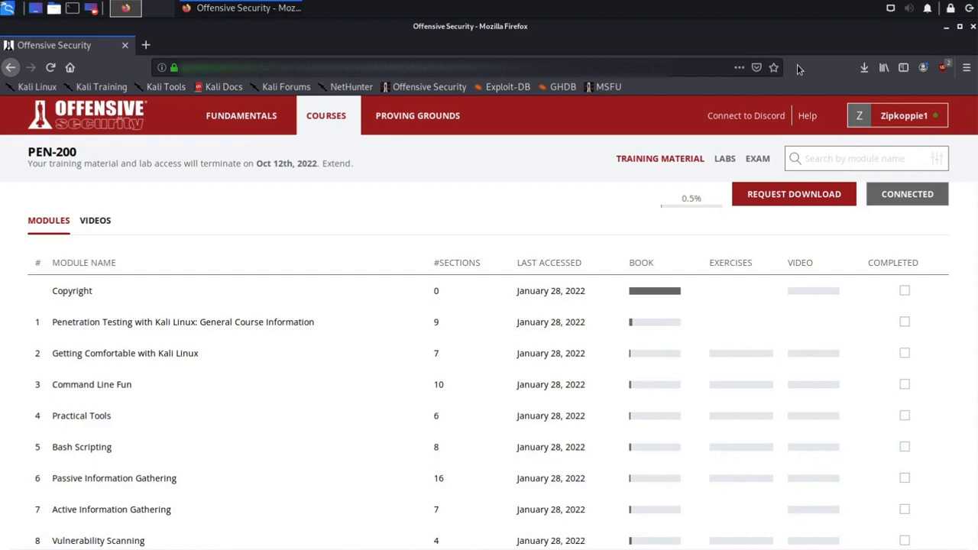
pyautogui.moveTo(747, 98)
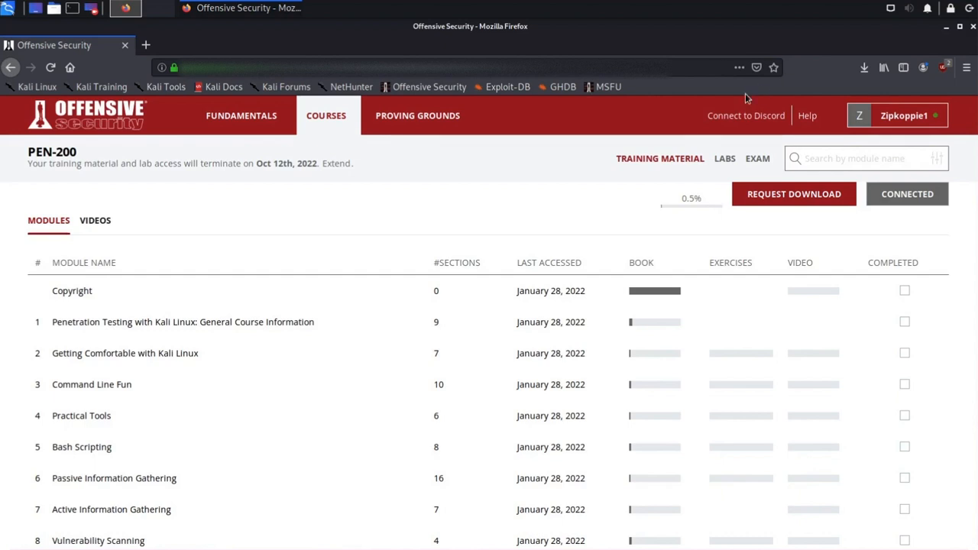
pyautogui.moveTo(128, 385)
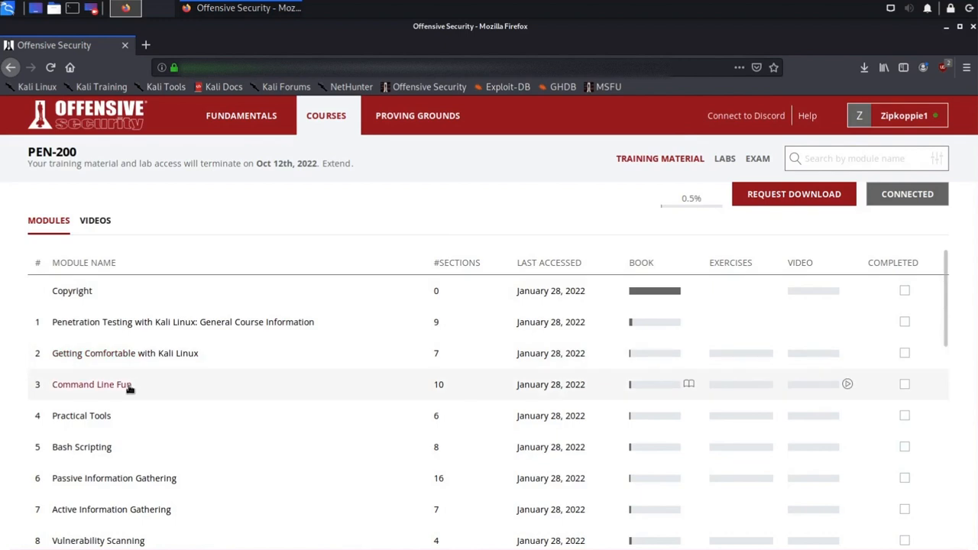
# - Navigate into the Command Line Fun module's 3.1 The Bash Environment section
pyautogui.click(91, 385)
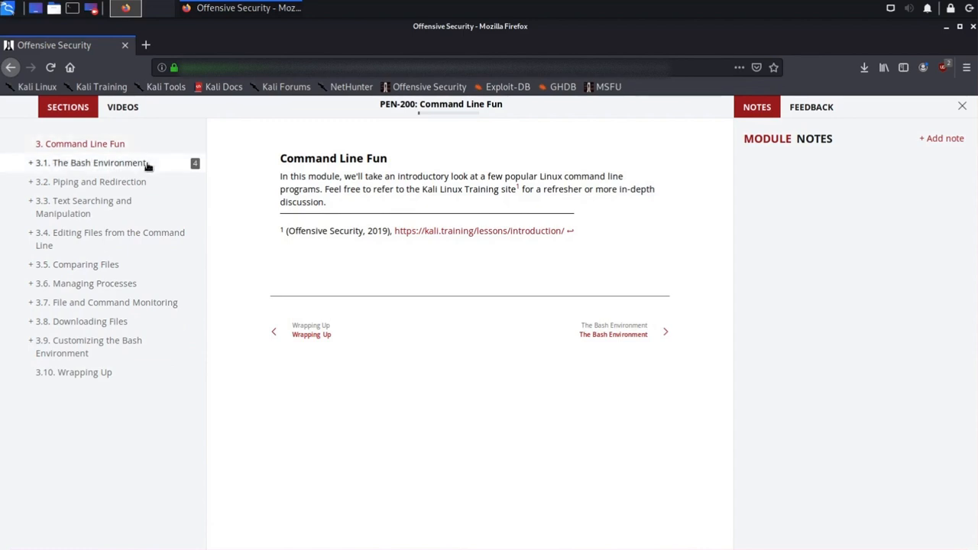
pyautogui.click(98, 162)
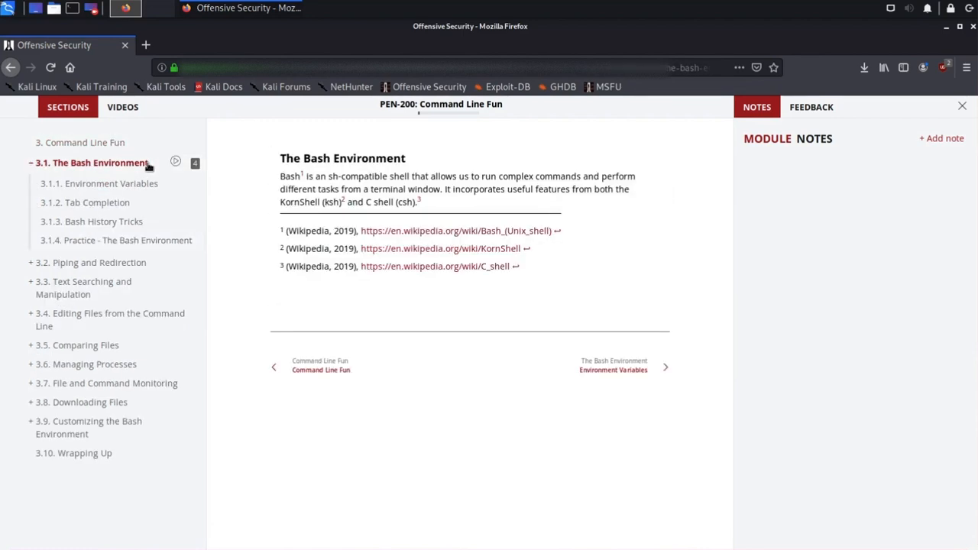
pyautogui.click(94, 162)
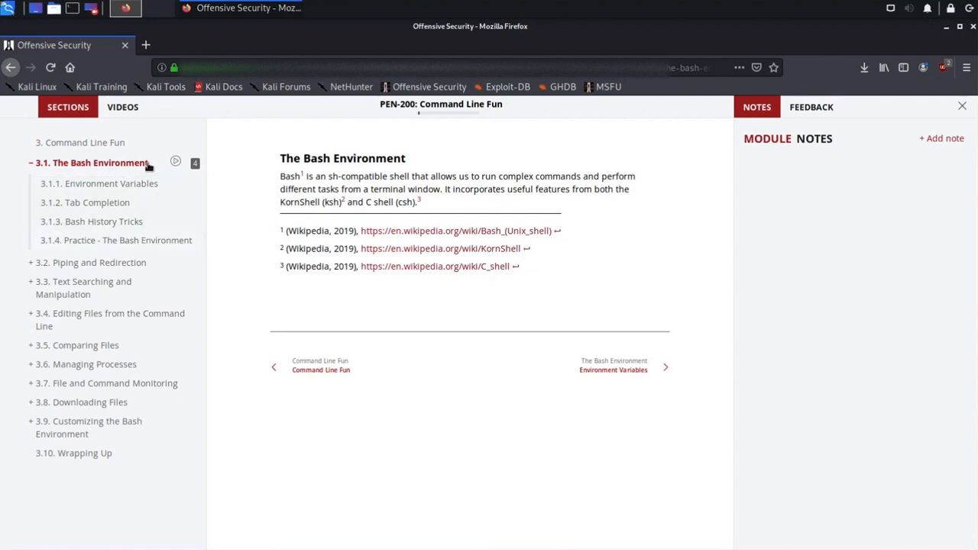
pyautogui.moveTo(147, 217)
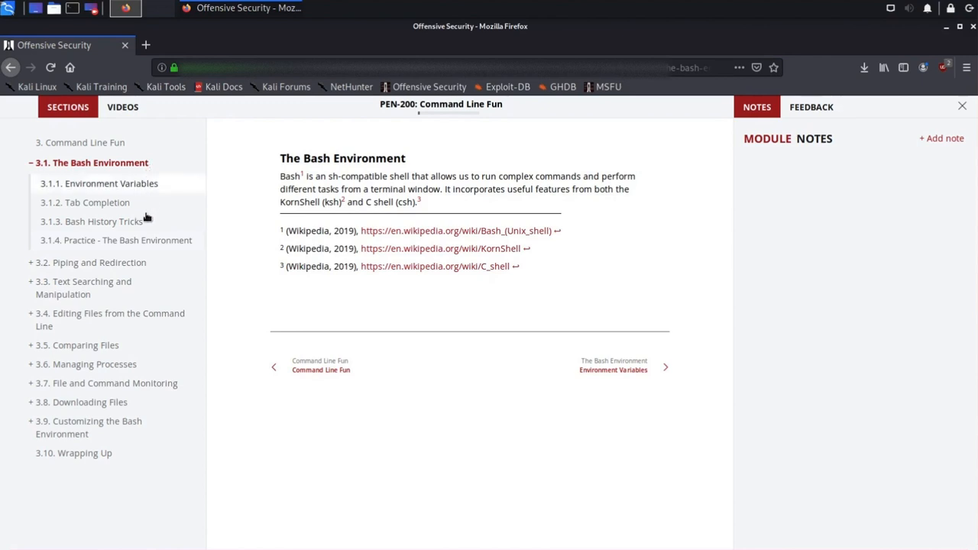
# - Start VM #1 from the 3.1.4 Practice page so it gets address 192.168.166.52
pyautogui.click(116, 240)
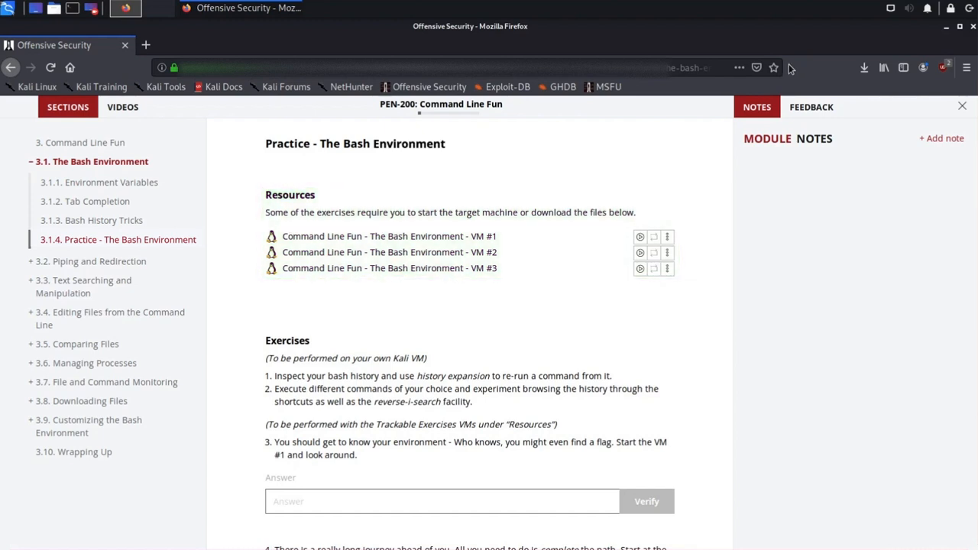
pyautogui.click(639, 236)
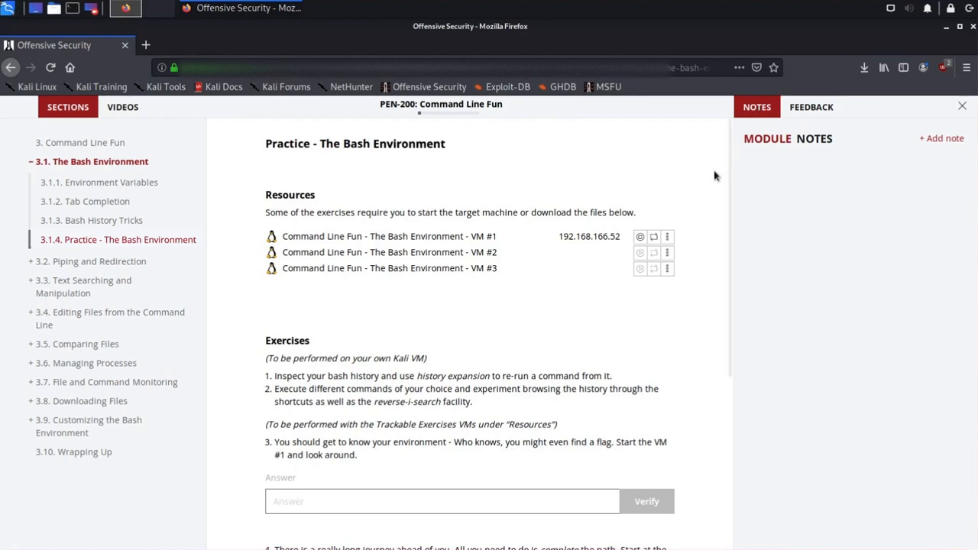
pyautogui.click(666, 252)
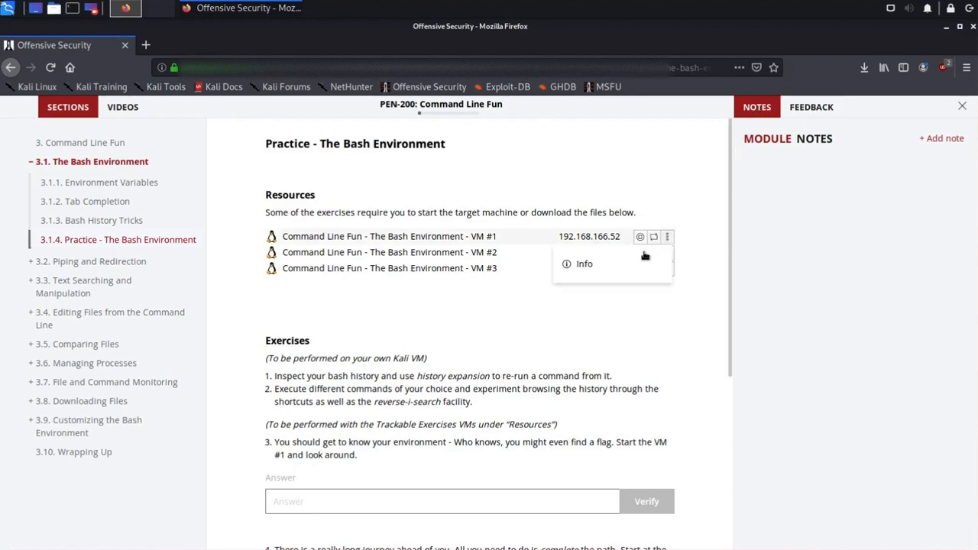
pyautogui.click(584, 263)
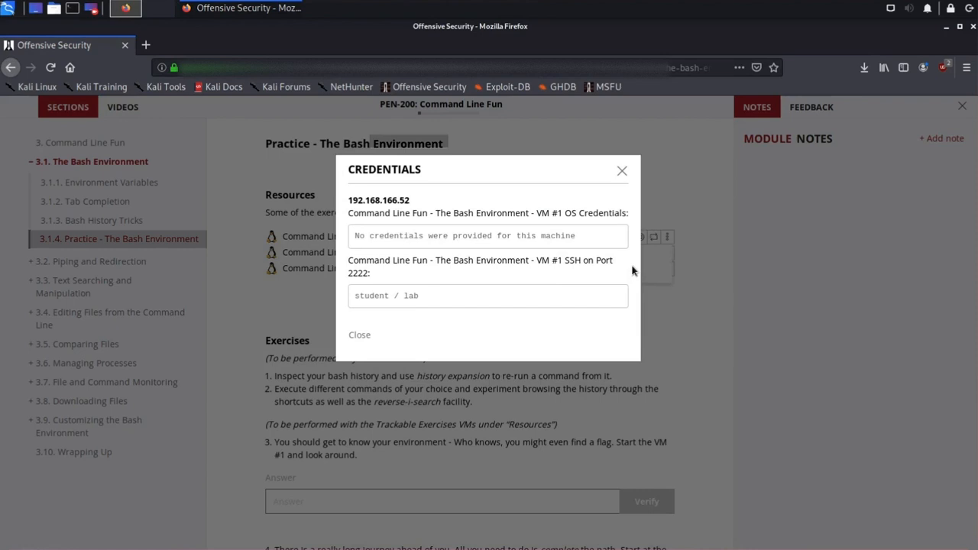
pyautogui.moveTo(605, 171)
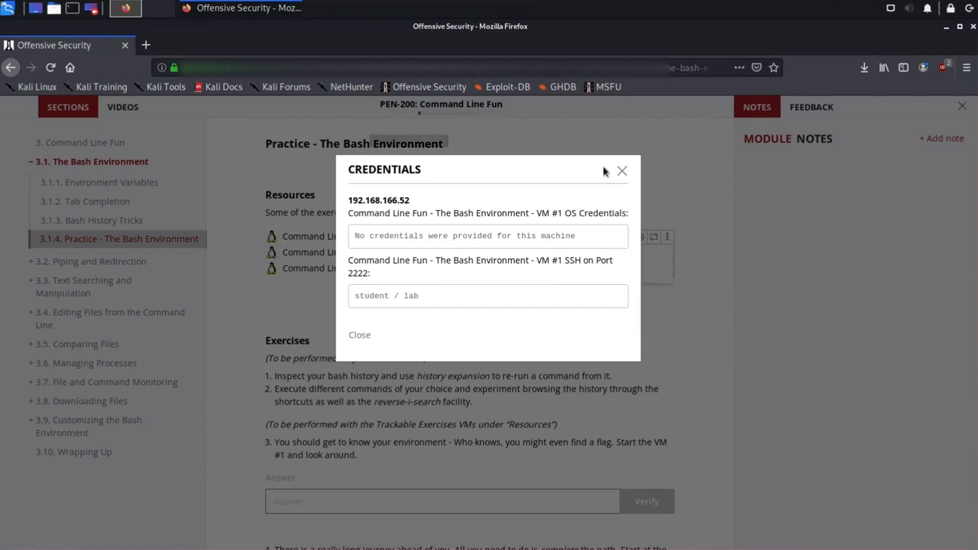
pyautogui.doubleClick(372, 297)
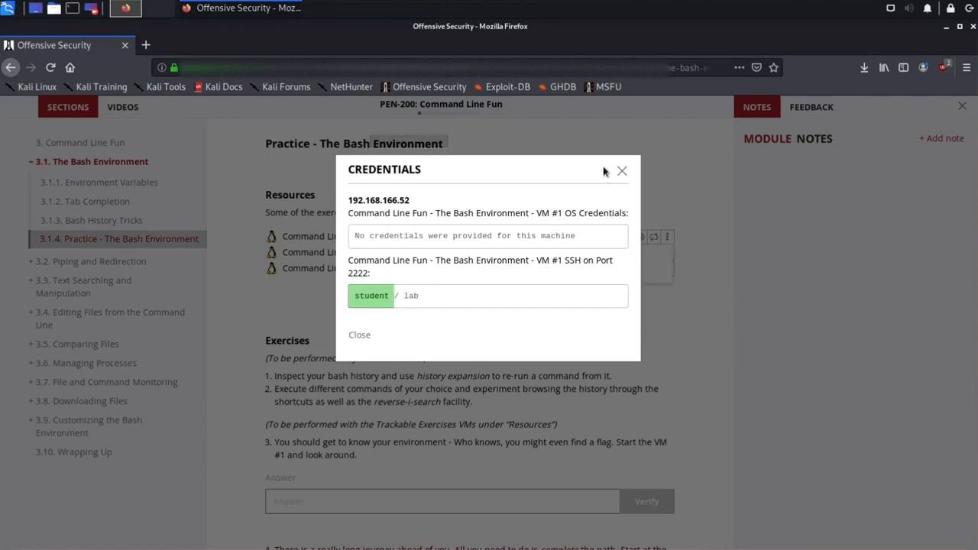
pyautogui.doubleClick(409, 297)
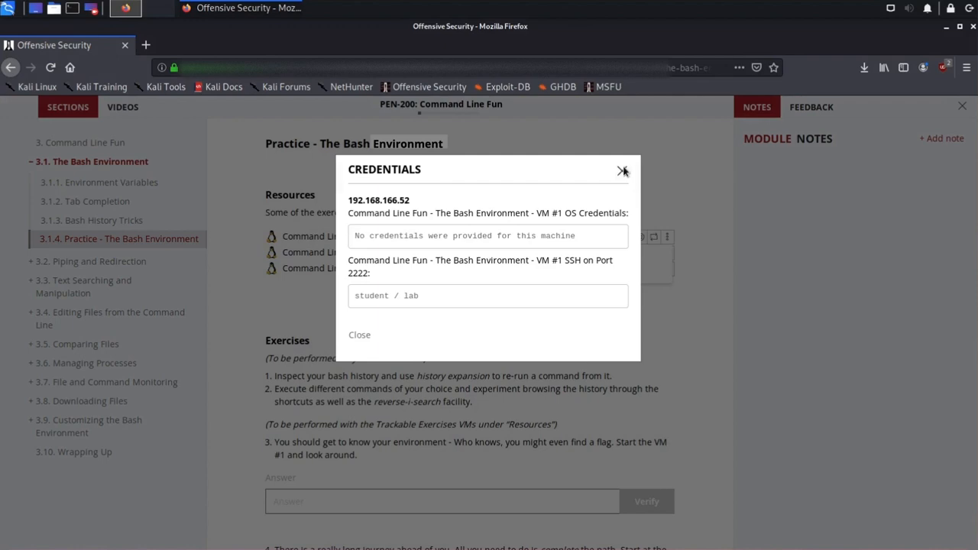
pyautogui.click(622, 170)
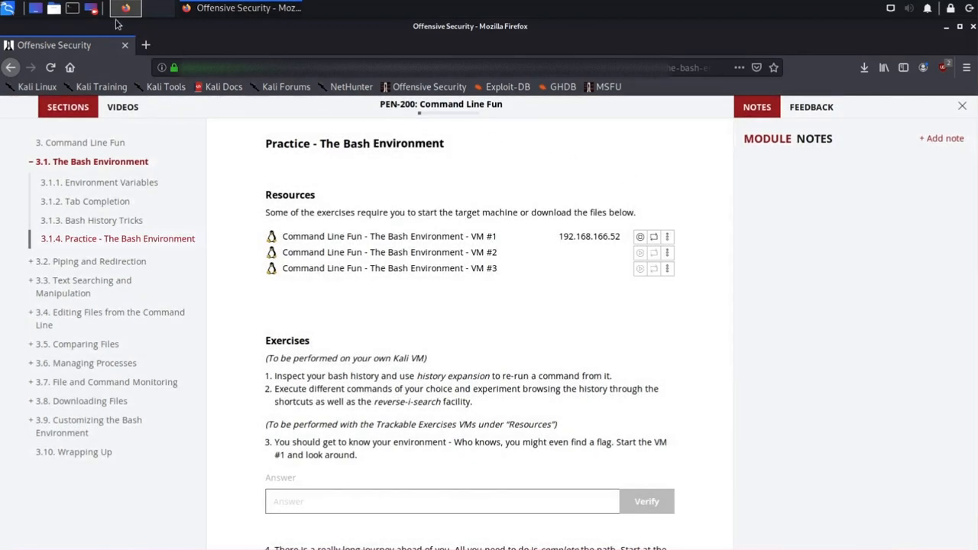
# - SSH as student to 192.168.166.52 on port 2222, run env and select the FLAG value
pyautogui.click(126, 9)
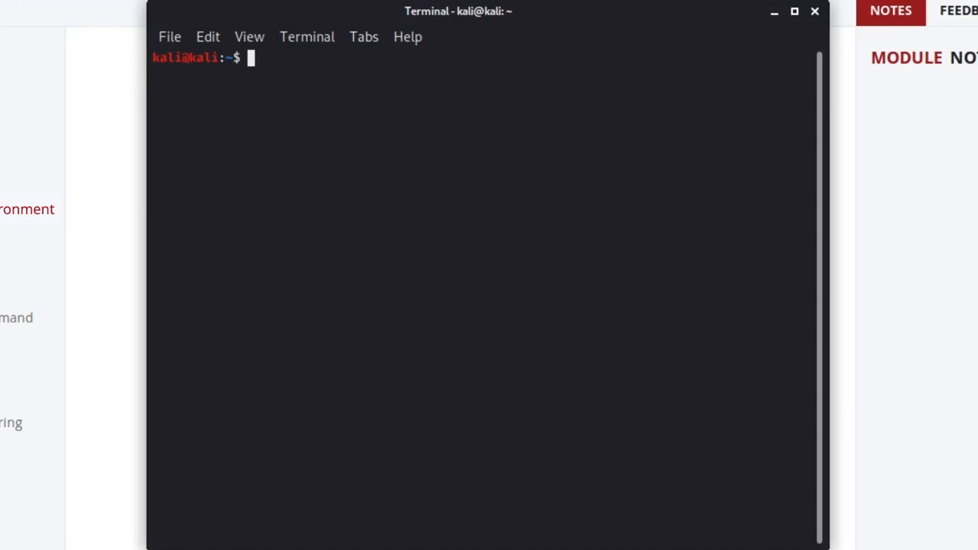
pyautogui.write('ssh -o "UserKnownHostsFile=/dev/null" -o "StrictHostKeyChecking=no" student@192.168.166.52 -p 22222')
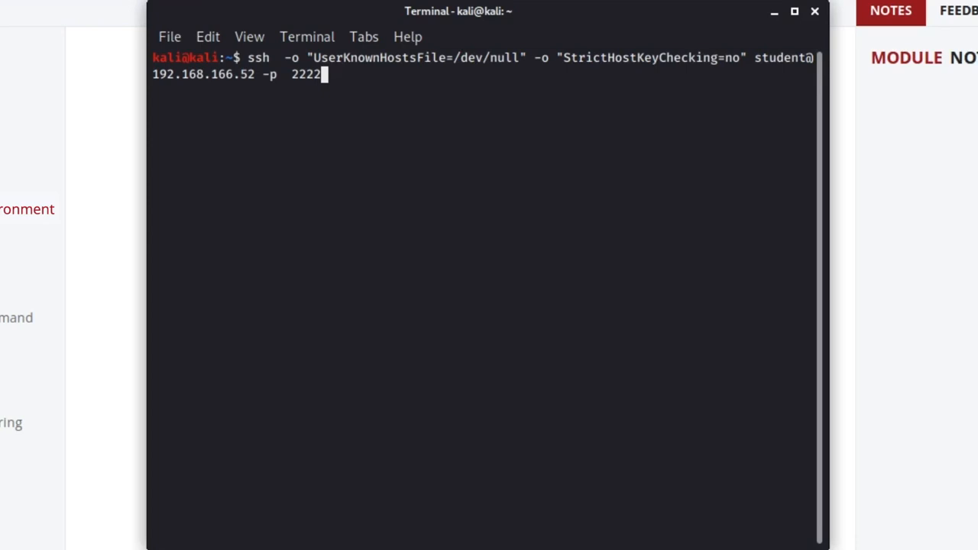
pyautogui.press('Return')
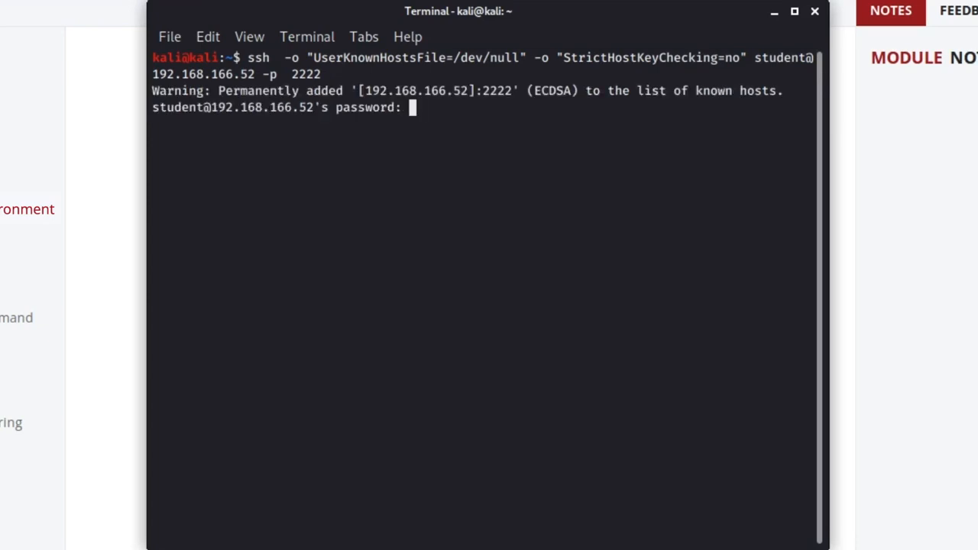
pyautogui.press('Return')
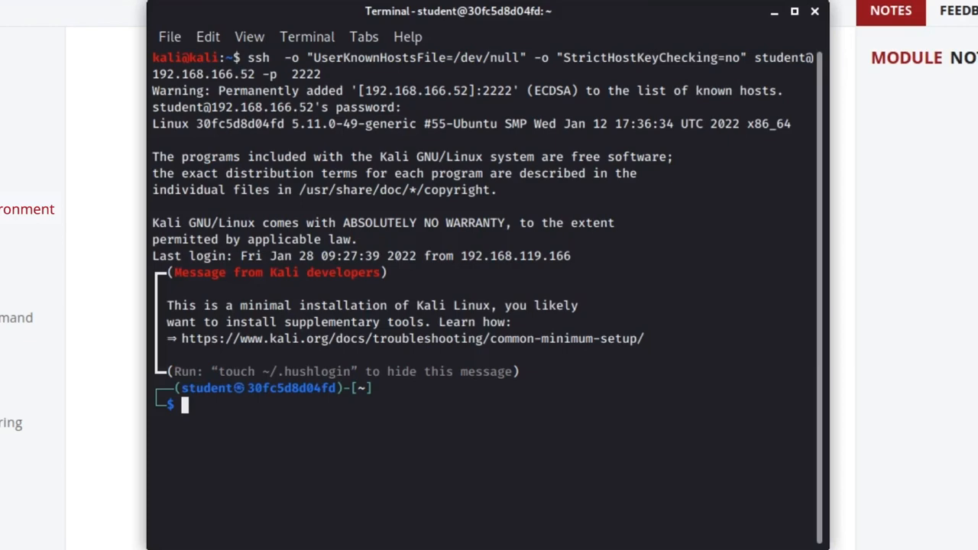
pyautogui.write('env')
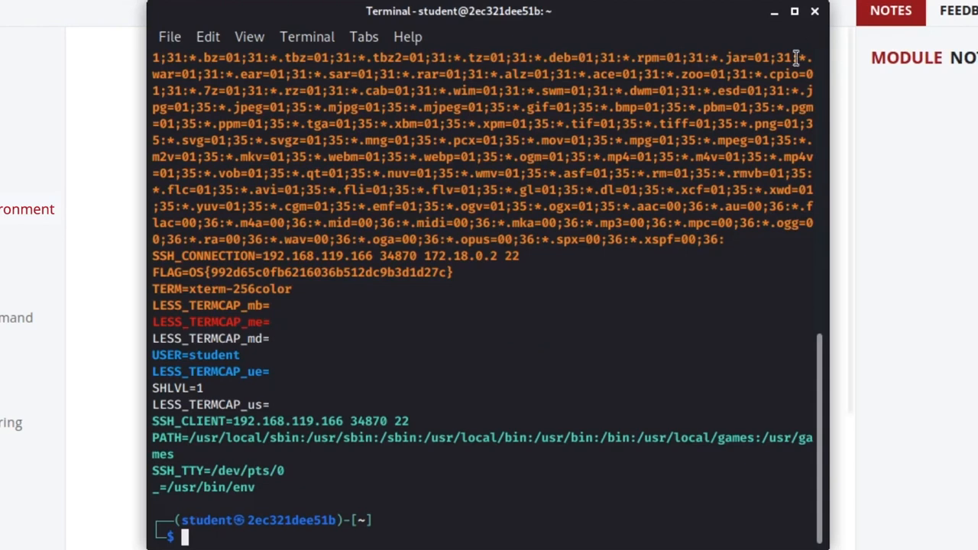
pyautogui.doubleClick(305, 272)
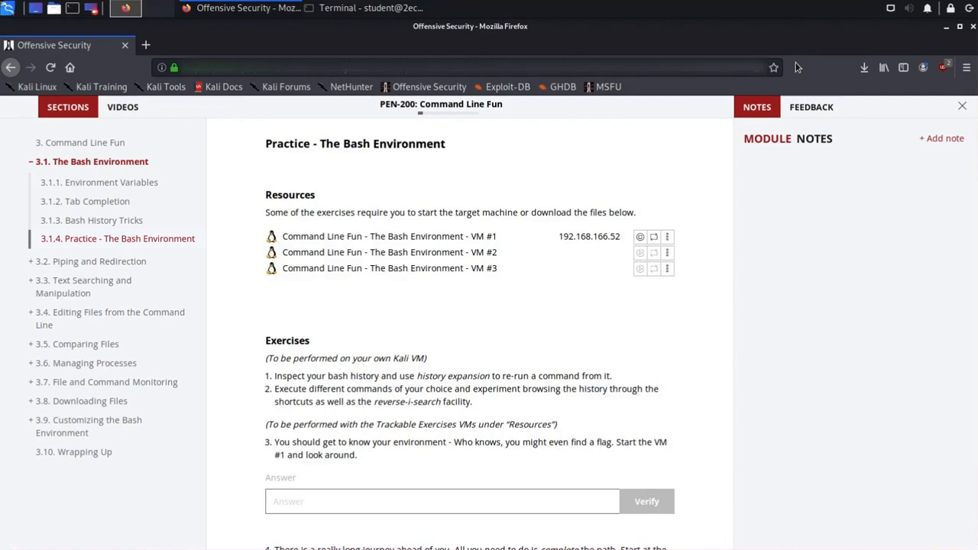
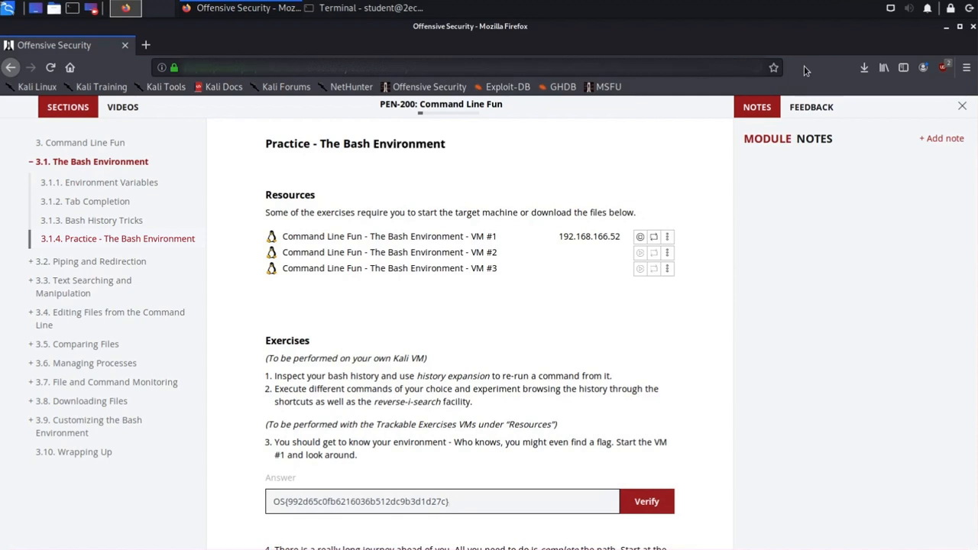
pyautogui.click(442, 501)
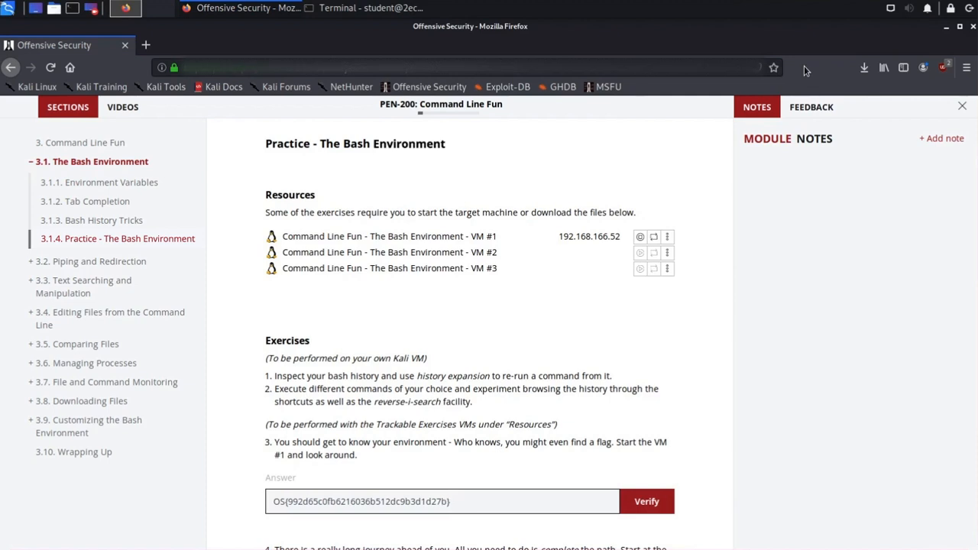
pyautogui.click(645, 501)
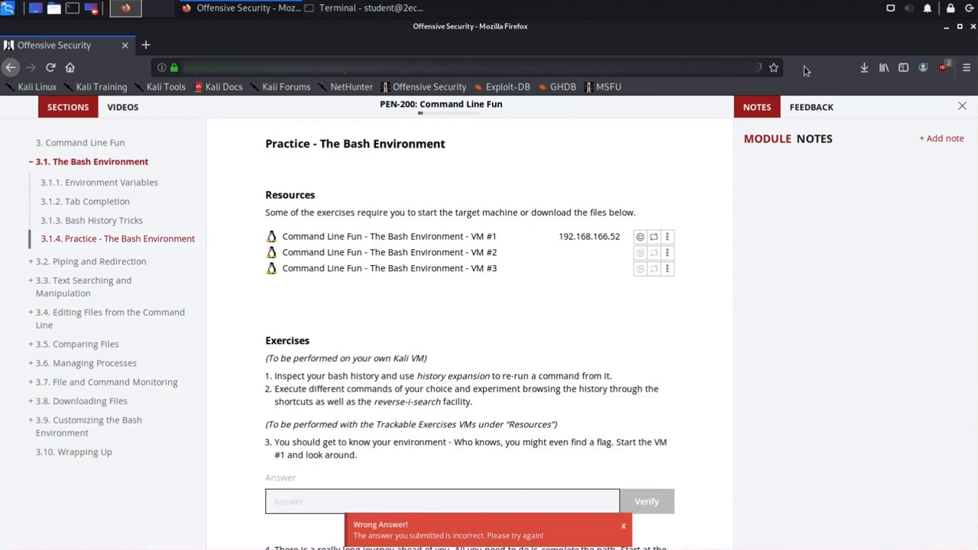
pyautogui.write('OS{992d65c0fb6216036b512dc9b3d1d27c}')
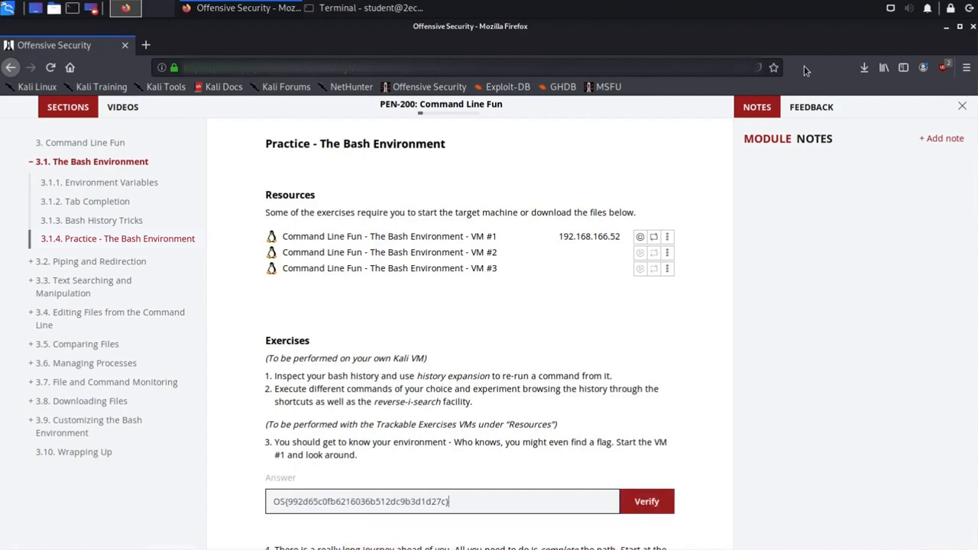
pyautogui.click(647, 501)
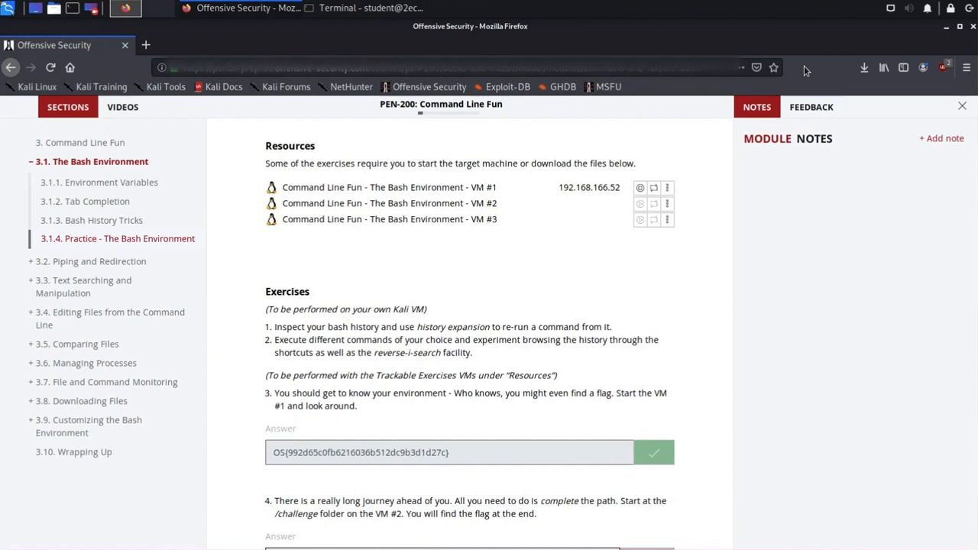
pyautogui.moveTo(666, 169)
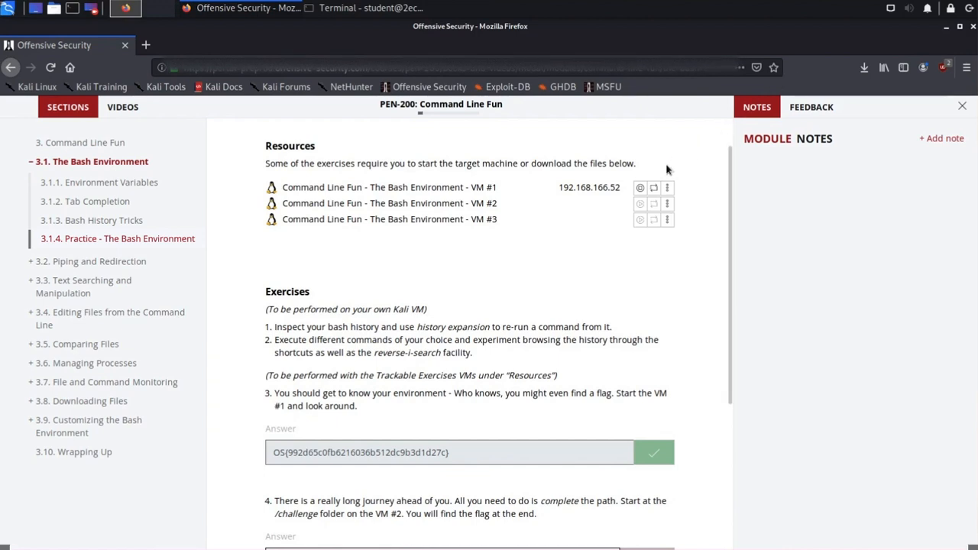
# - Stop the VM #1 instance, confirming the dialog and dismissing the stopped notice
pyautogui.click(639, 187)
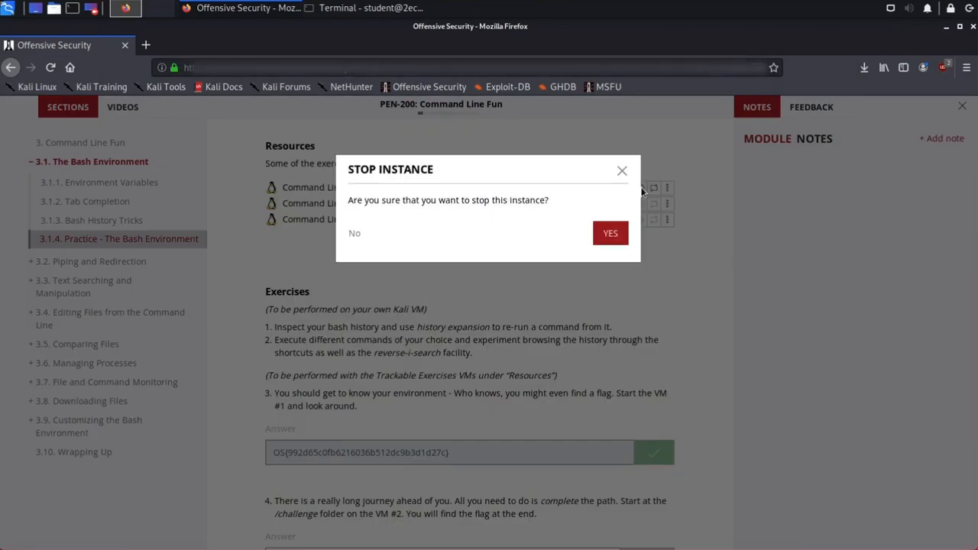
pyautogui.click(610, 232)
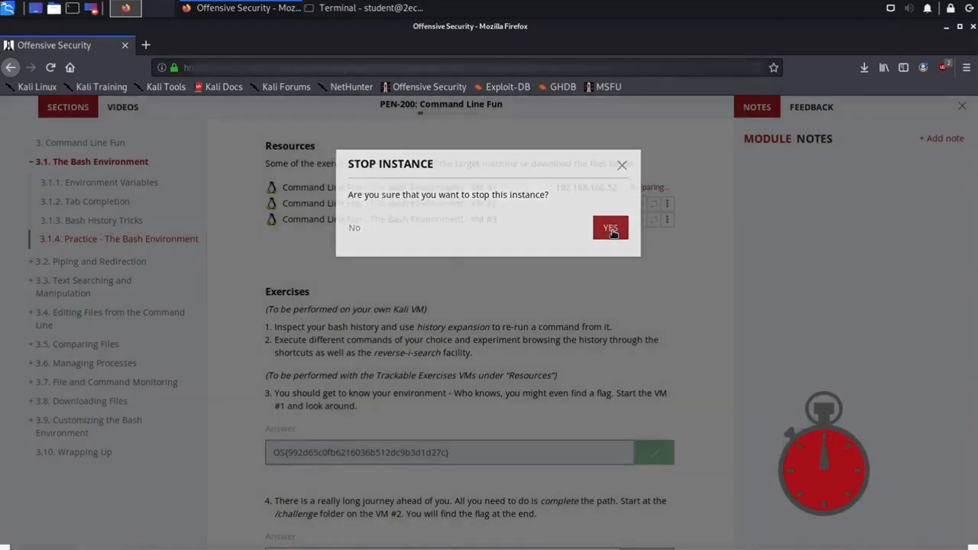
pyautogui.click(610, 228)
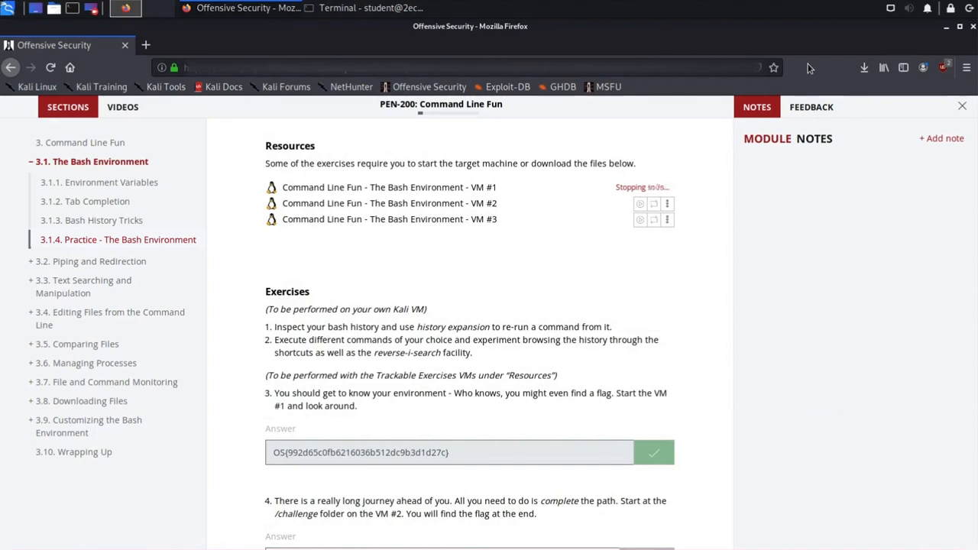
pyautogui.click(639, 187)
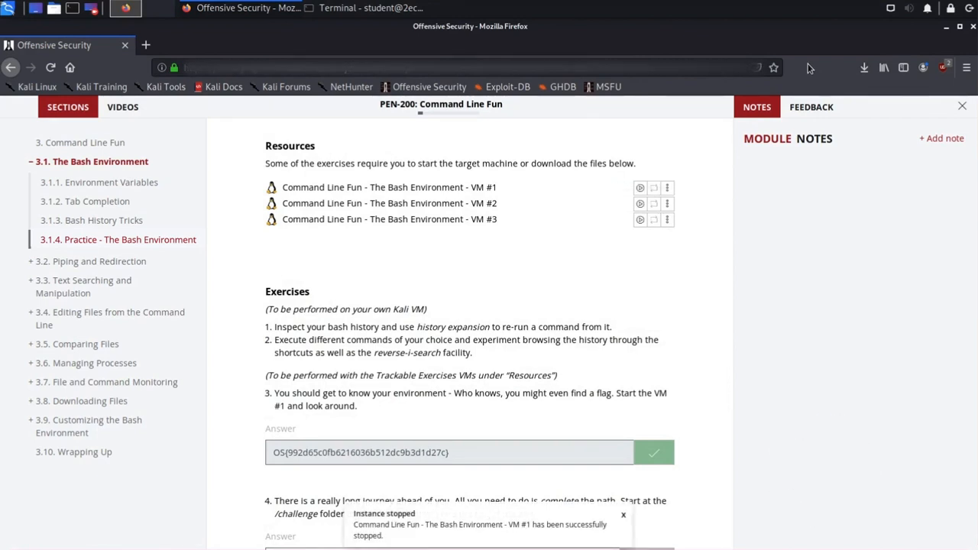
pyautogui.click(624, 513)
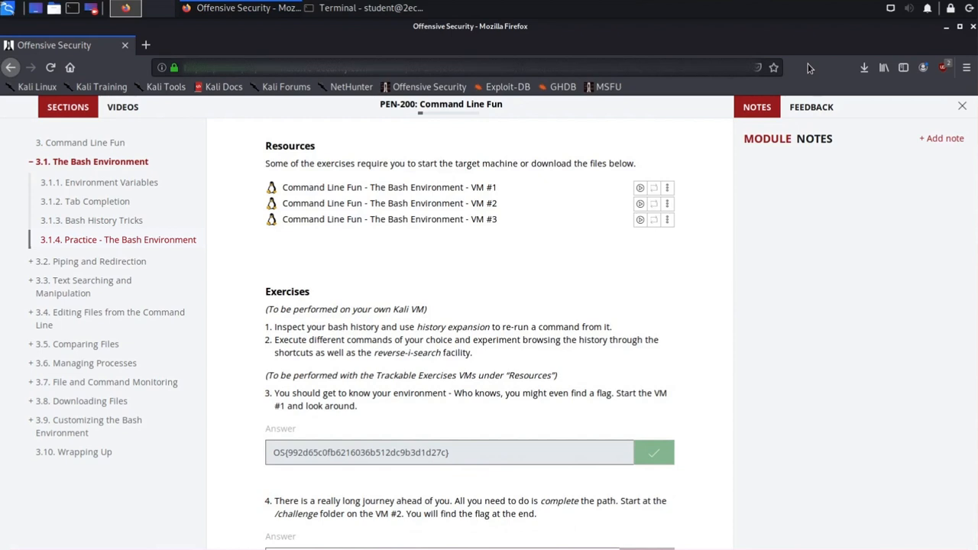